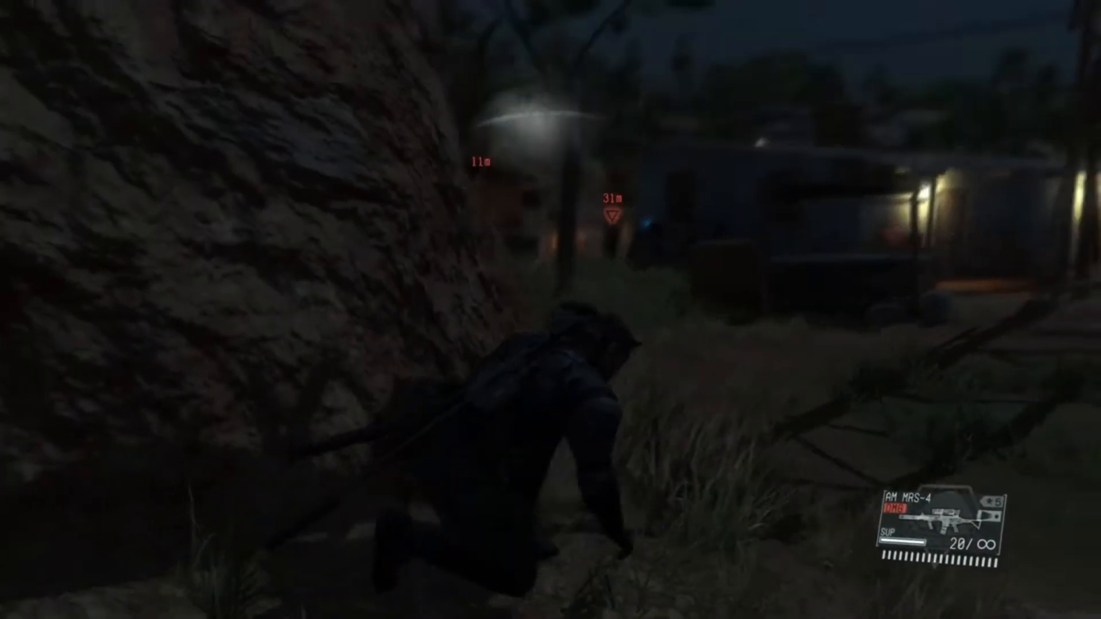
Step: Bring up the QuestTest scene with its checkerboard floor and cube rows in the Scene view
{"action": "right_click", "coordinate": [550, 309]}
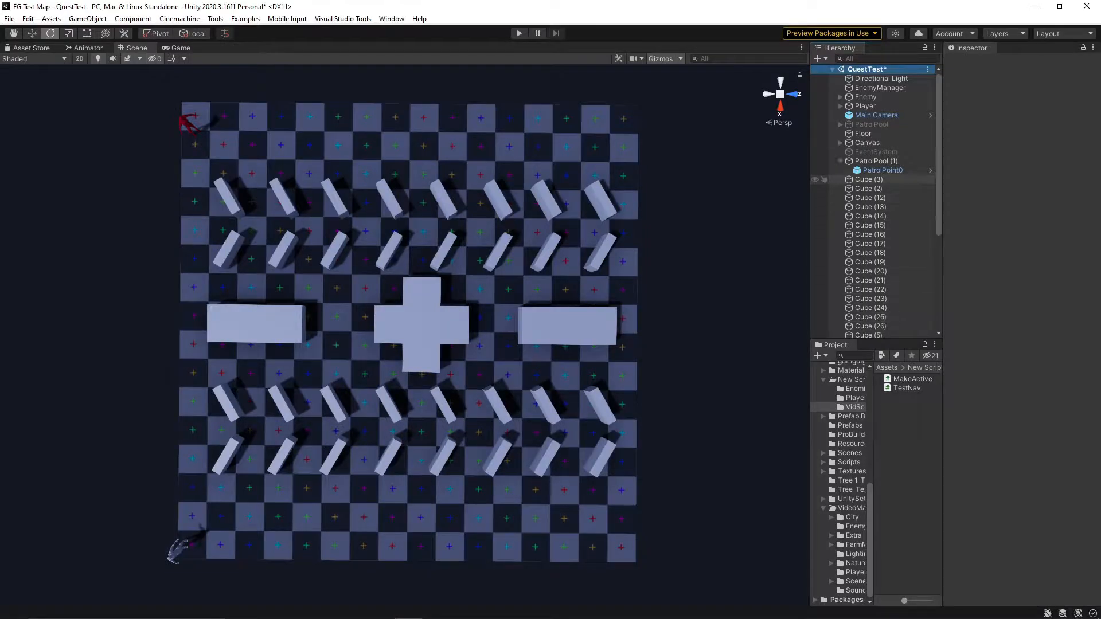
Step: Mark all cubes Navigation Static with OffMeshLinks generated and bake the navmesh
{"action": "left_click", "coordinate": [421, 325]}
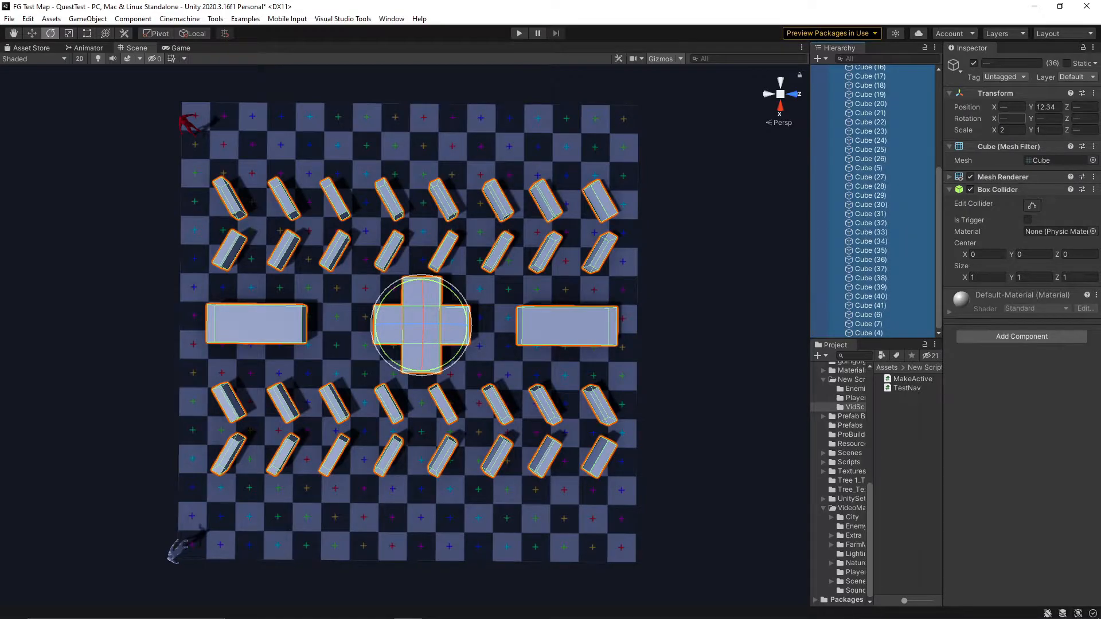
{"action": "left_click", "coordinate": [1083, 63]}
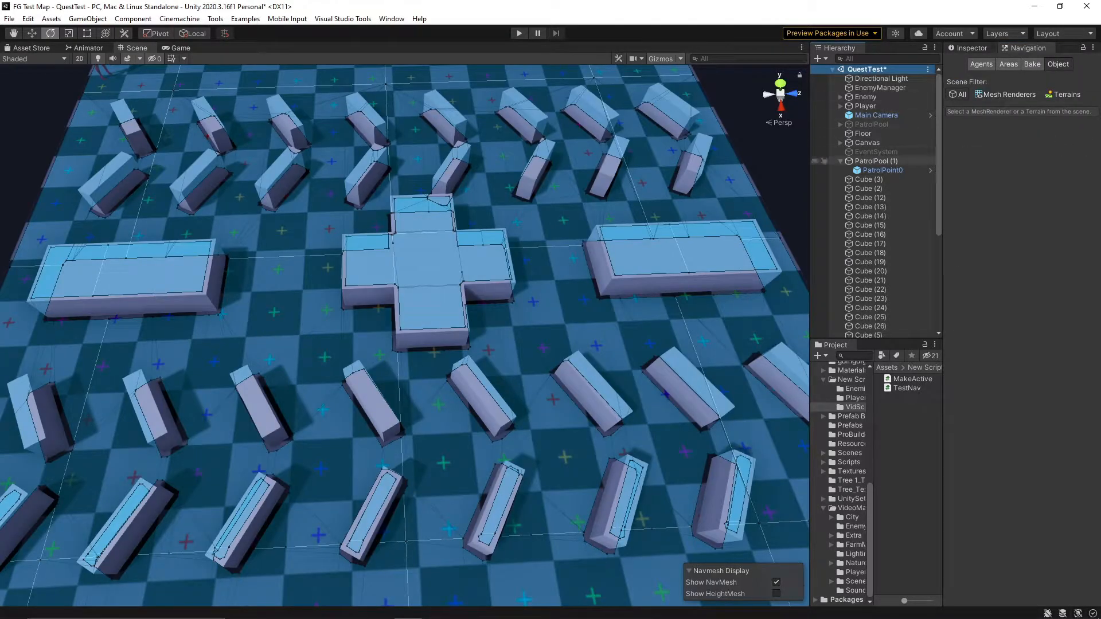
{"action": "left_click", "coordinate": [430, 274]}
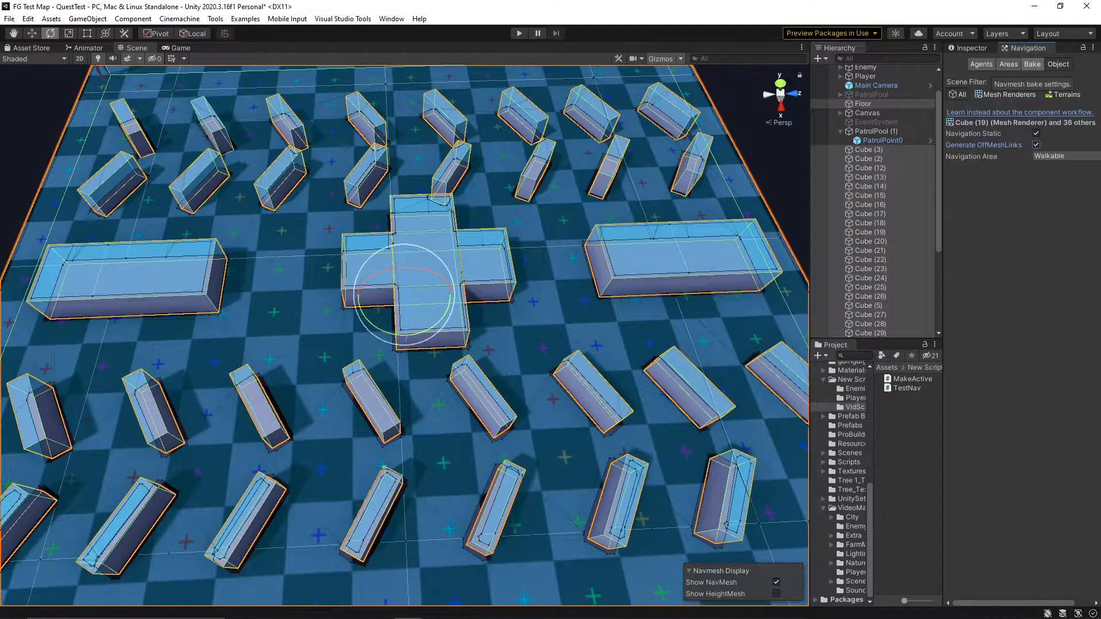
{"action": "left_click", "coordinate": [1032, 65]}
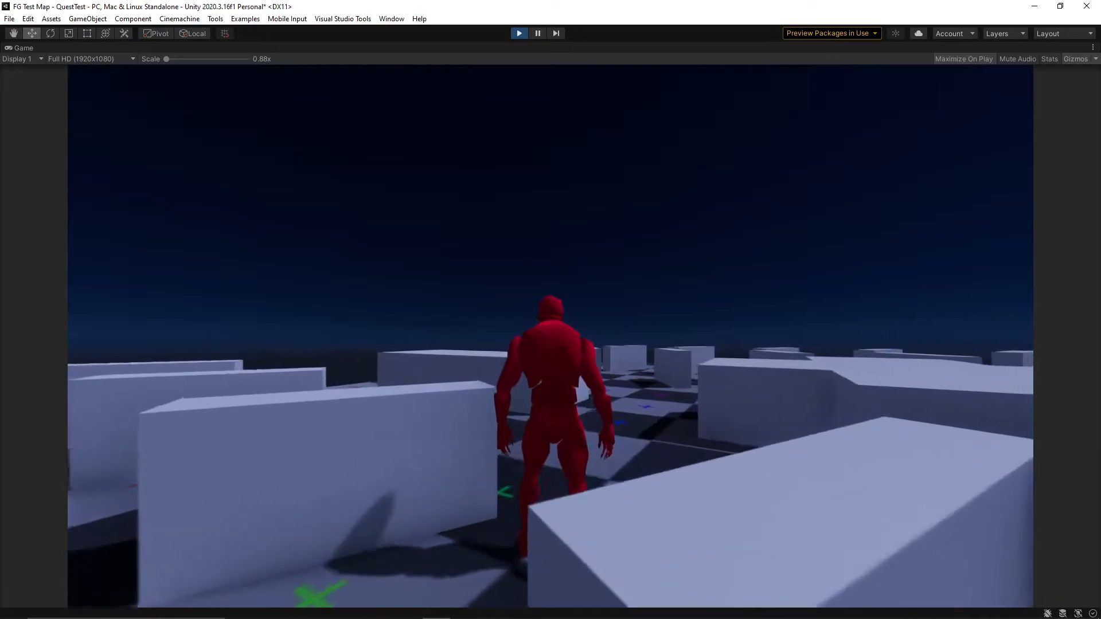
Step: Stop Play mode to return to editing the baked navmesh scene
{"action": "left_click", "coordinate": [136, 47]}
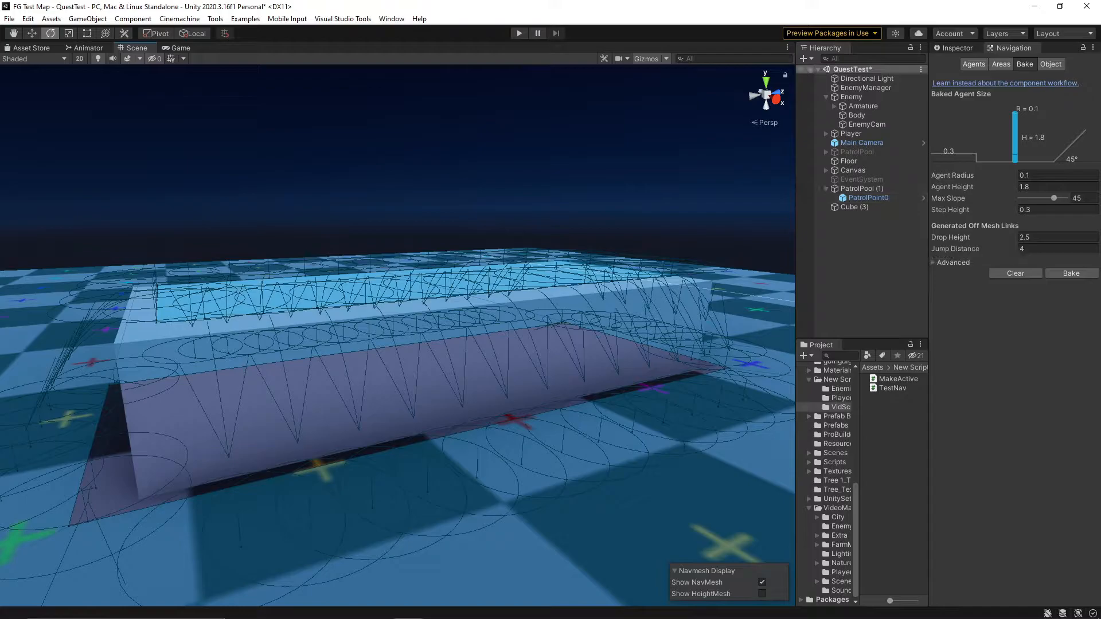
{"action": "mouse_move", "coordinate": [951, 236]}
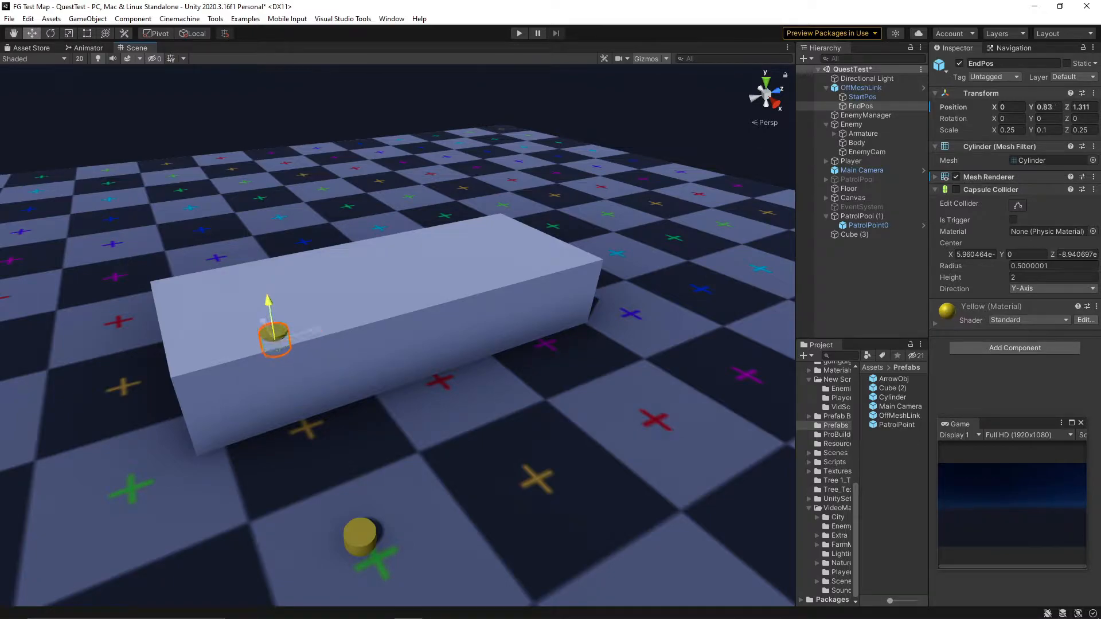
Step: Select the StartPos cylinder and place it on the floor beside the block's base
{"action": "left_click", "coordinate": [861, 96]}
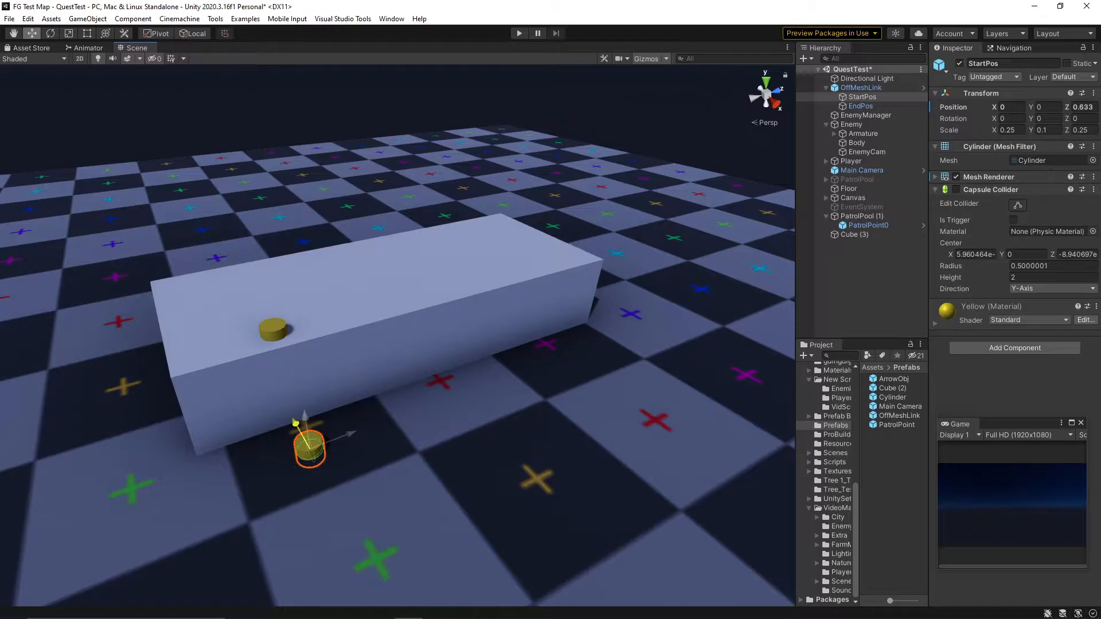
{"action": "left_click", "coordinate": [861, 87]}
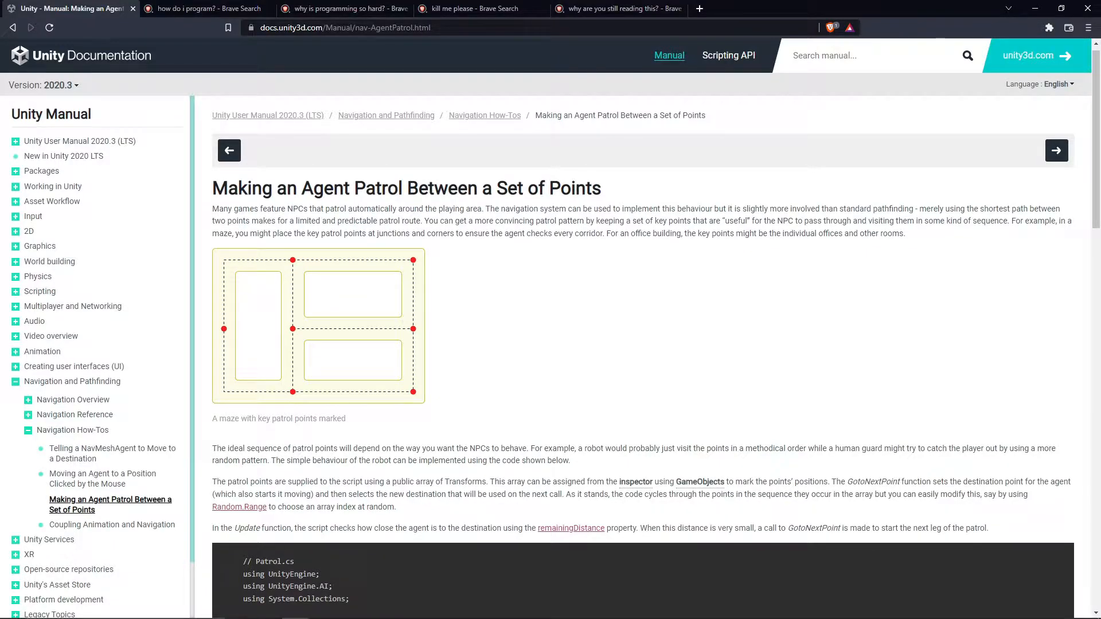
Step: Scroll the Unity Manual patrol page down to the Patrol.cs code example
{"action": "scroll", "scroll_direction": "down", "scroll_amount": 3}
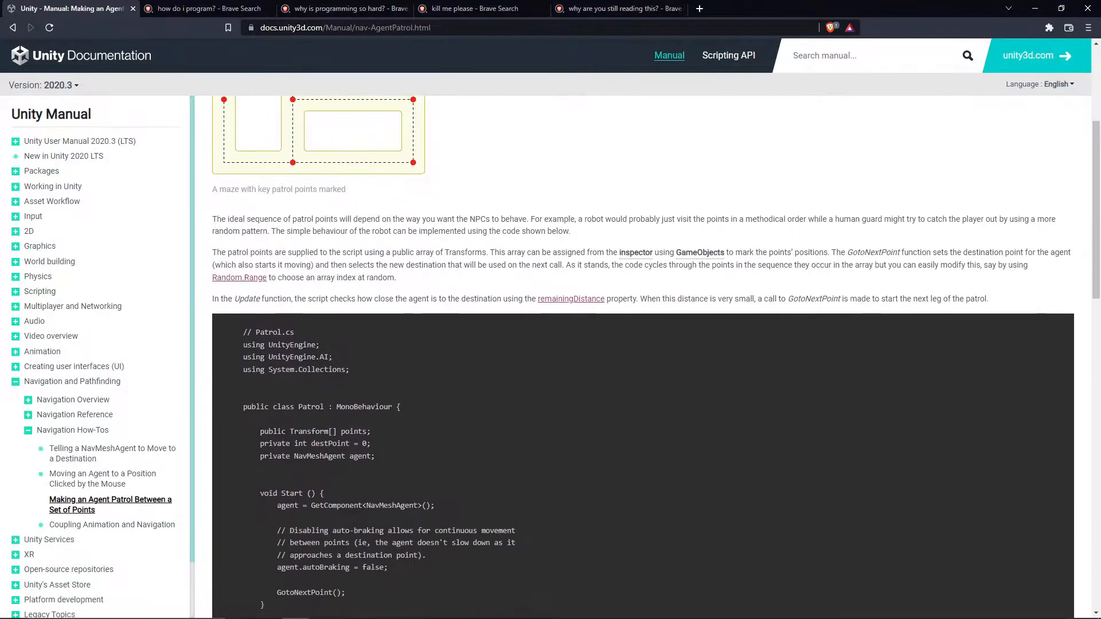
{"action": "scroll", "scroll_direction": "down", "scroll_amount": 3}
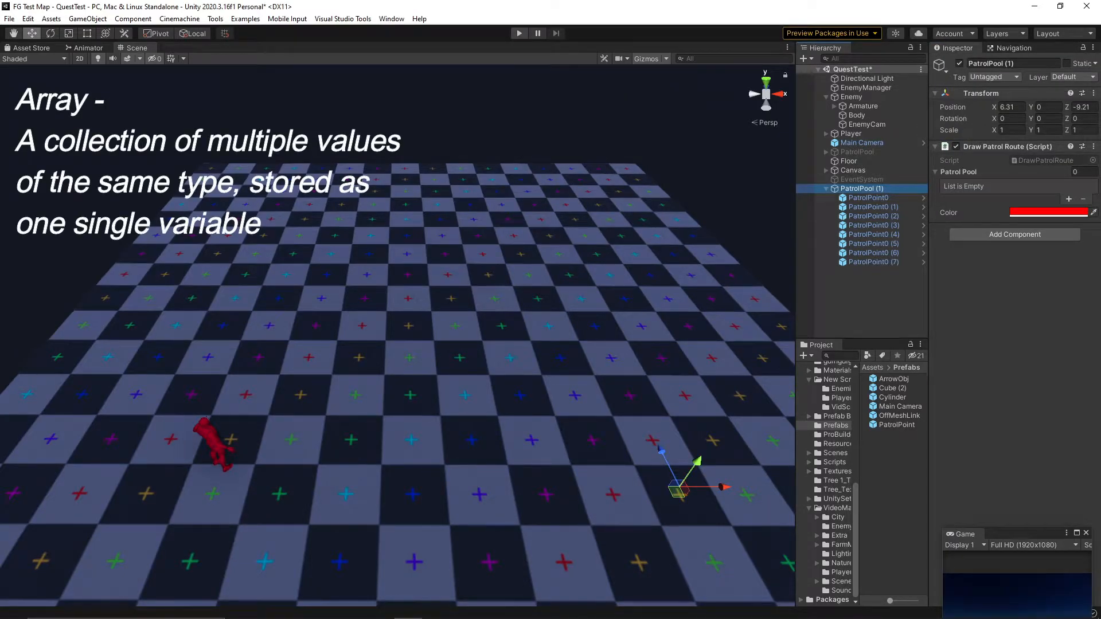
Step: Run and stop Play to test the fourteen-point red patrol route among the blocks
{"action": "left_click", "coordinate": [519, 33]}
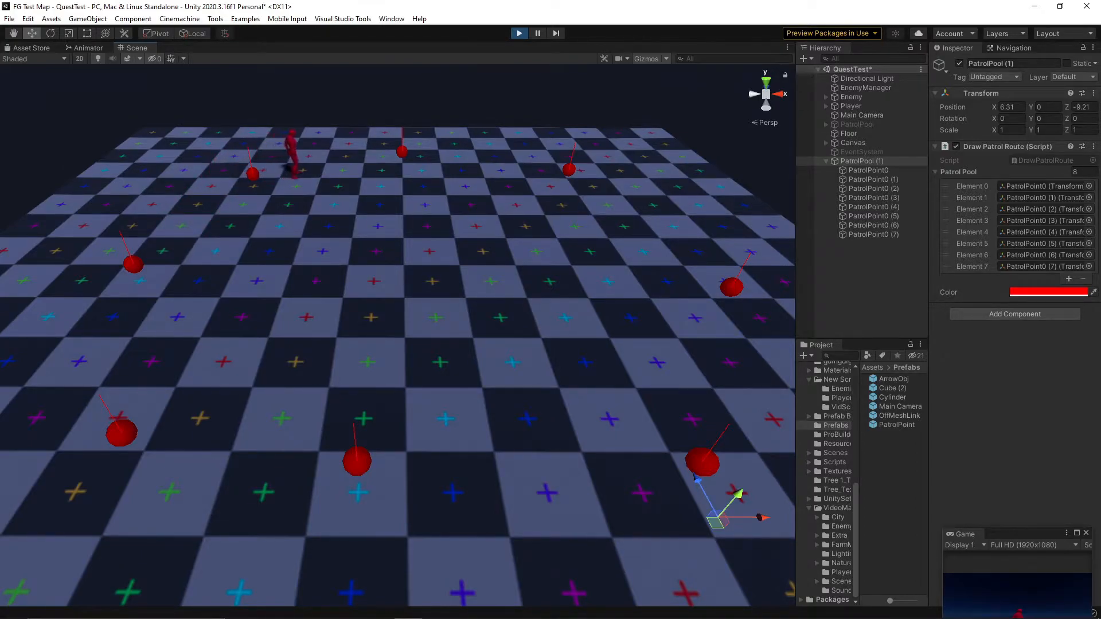
{"action": "left_click", "coordinate": [518, 33]}
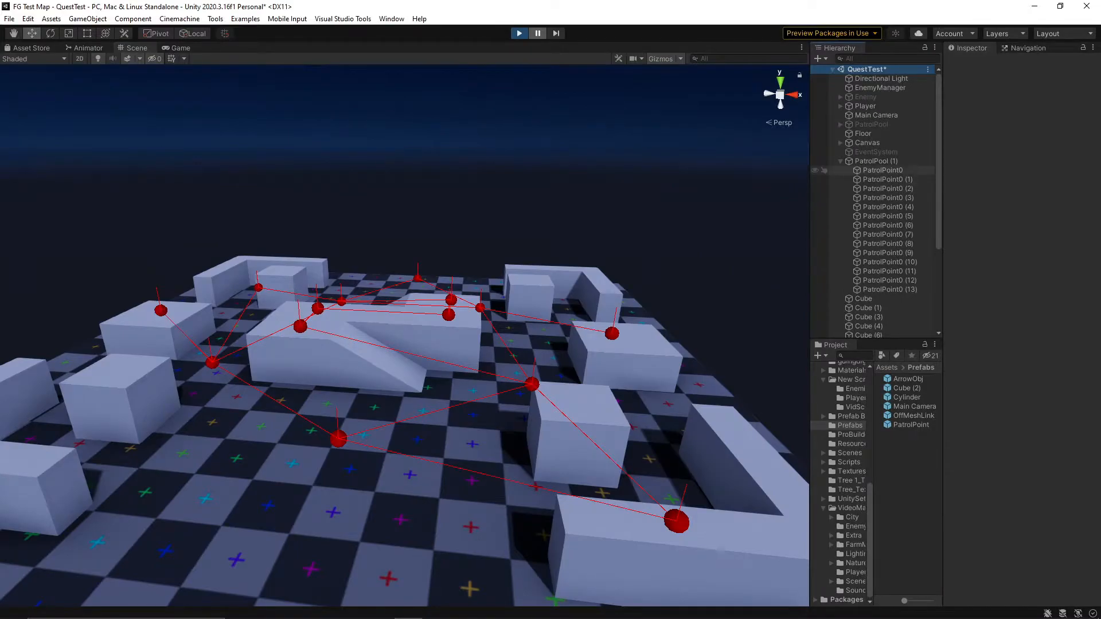
{"action": "left_click", "coordinate": [883, 170]}
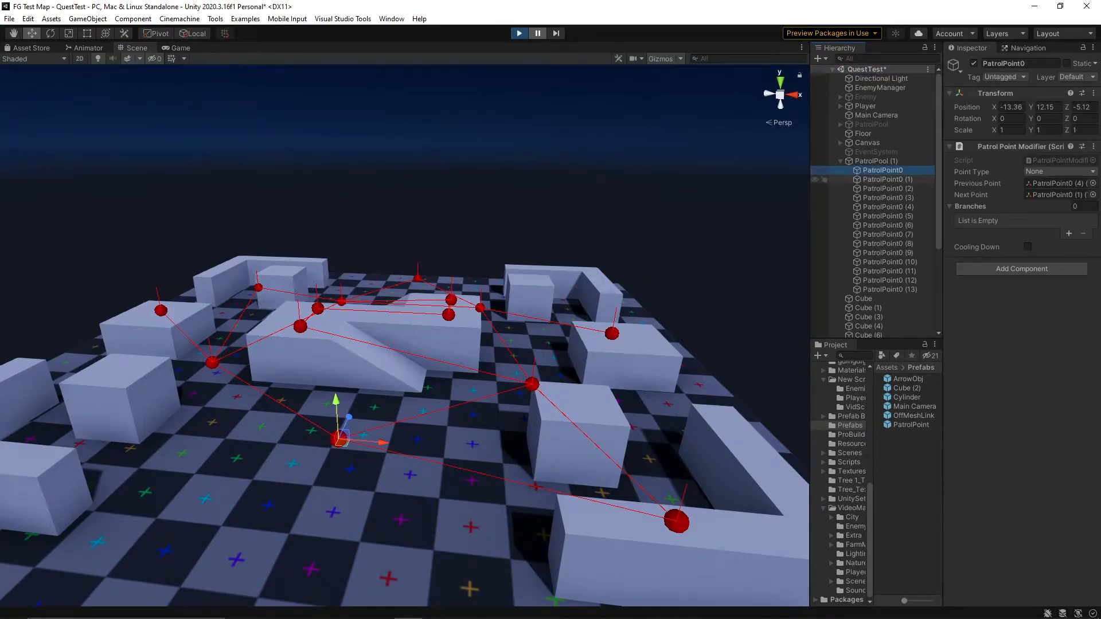
{"action": "left_click", "coordinate": [888, 179]}
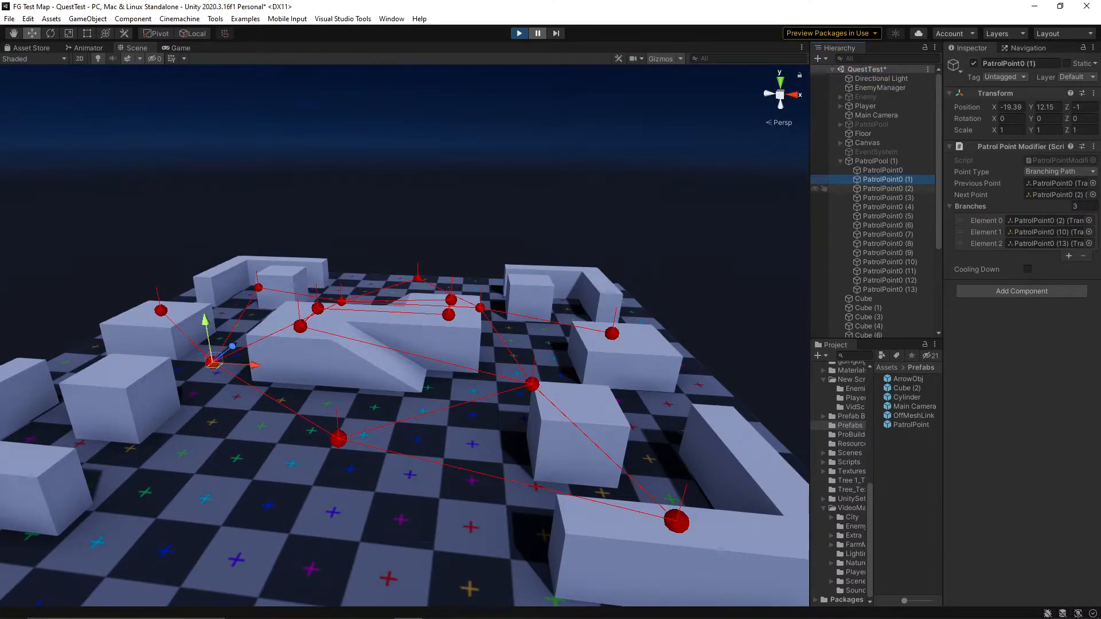
{"action": "left_click", "coordinate": [887, 188]}
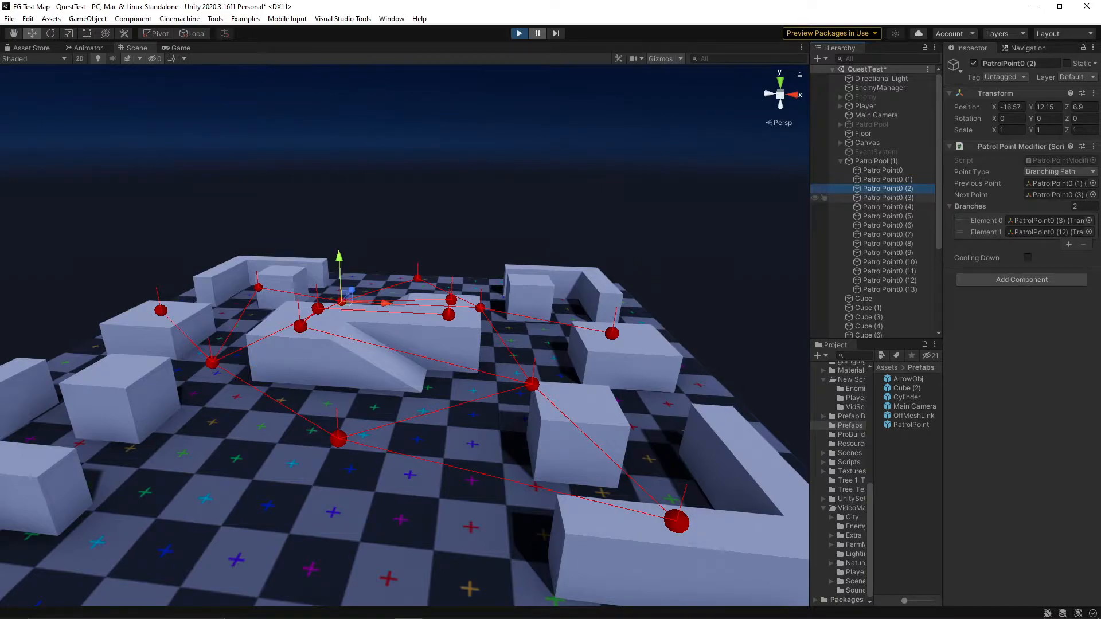
{"action": "left_click", "coordinate": [888, 198]}
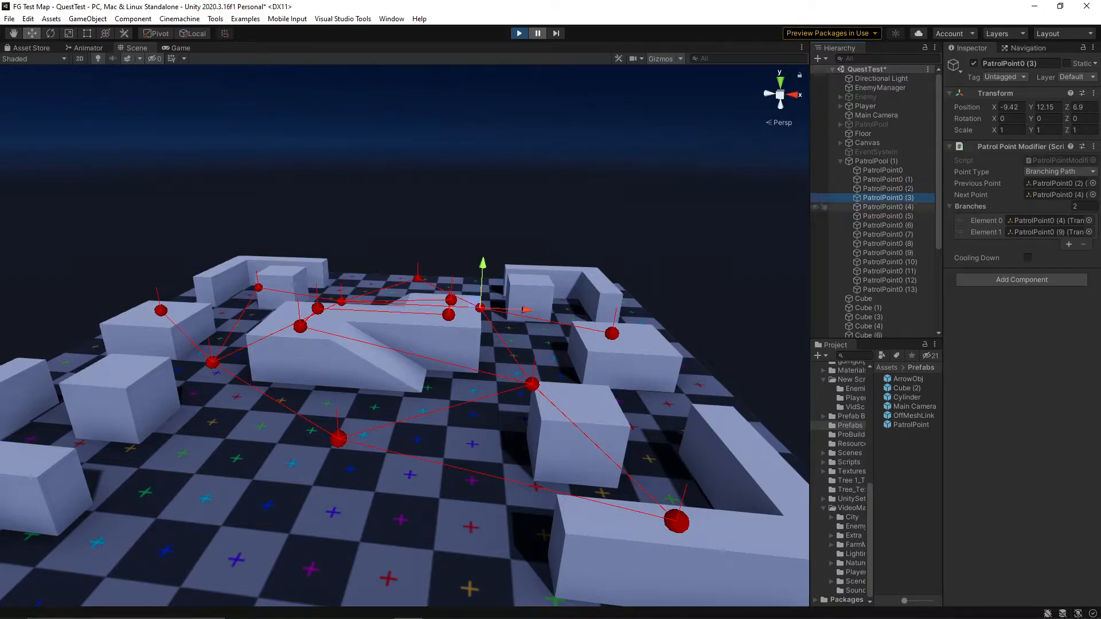
{"action": "left_click", "coordinate": [888, 216]}
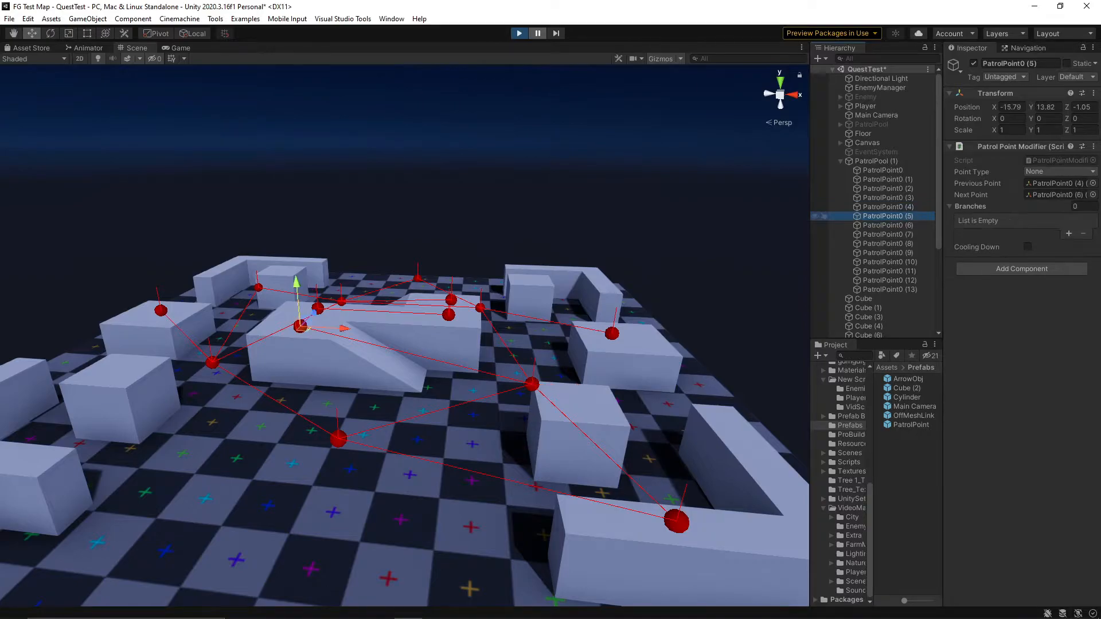
{"action": "left_click", "coordinate": [888, 224]}
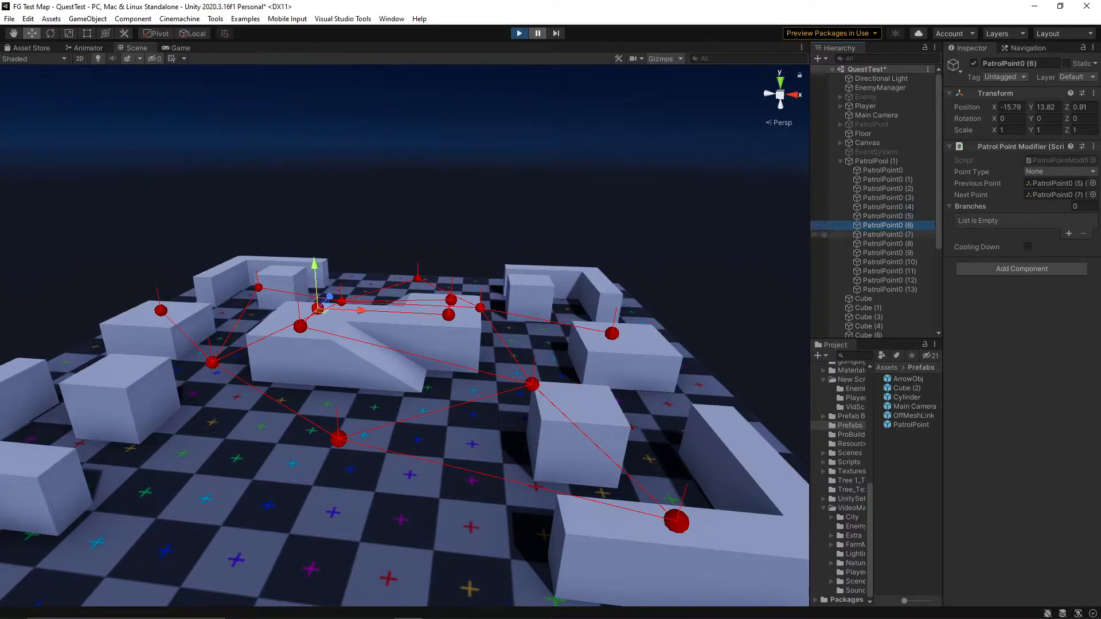
{"action": "left_click", "coordinate": [888, 234]}
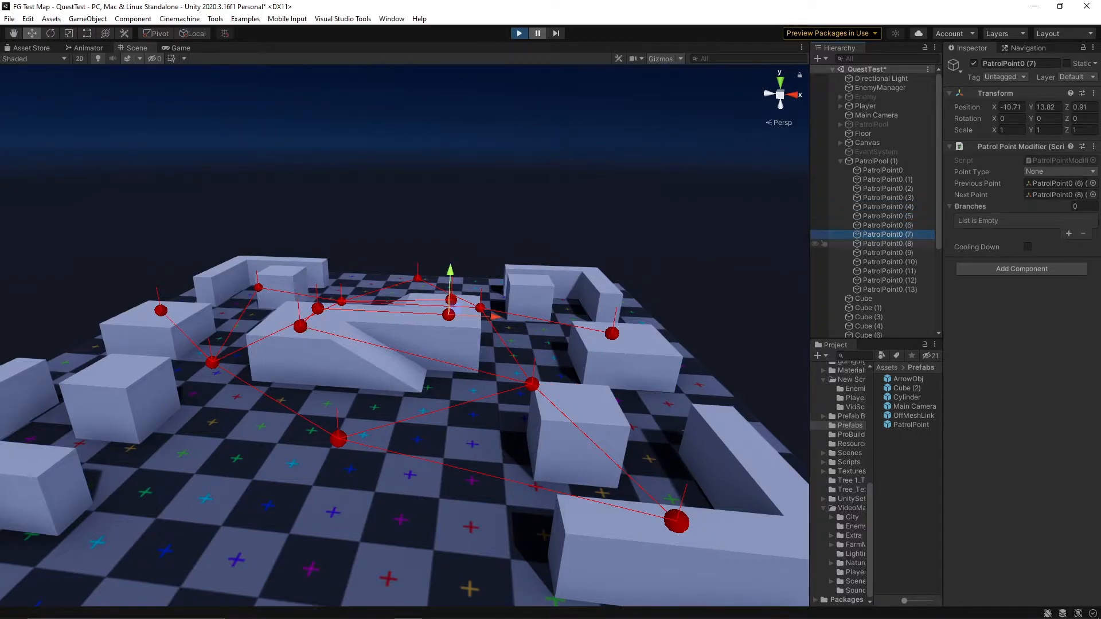
{"action": "left_click", "coordinate": [889, 243]}
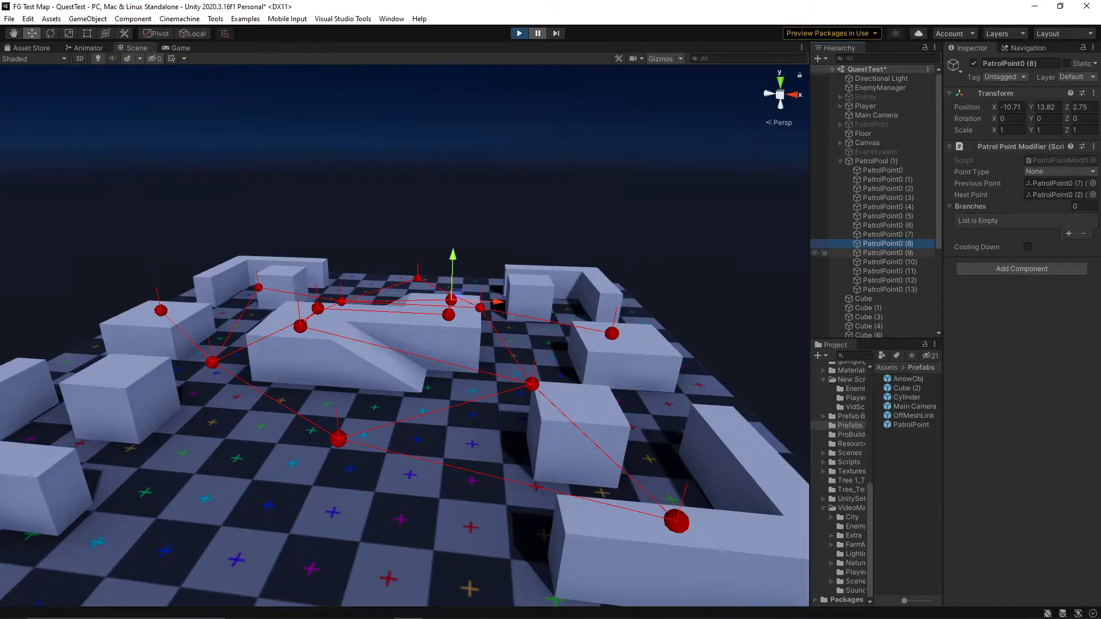
{"action": "left_click", "coordinate": [888, 262]}
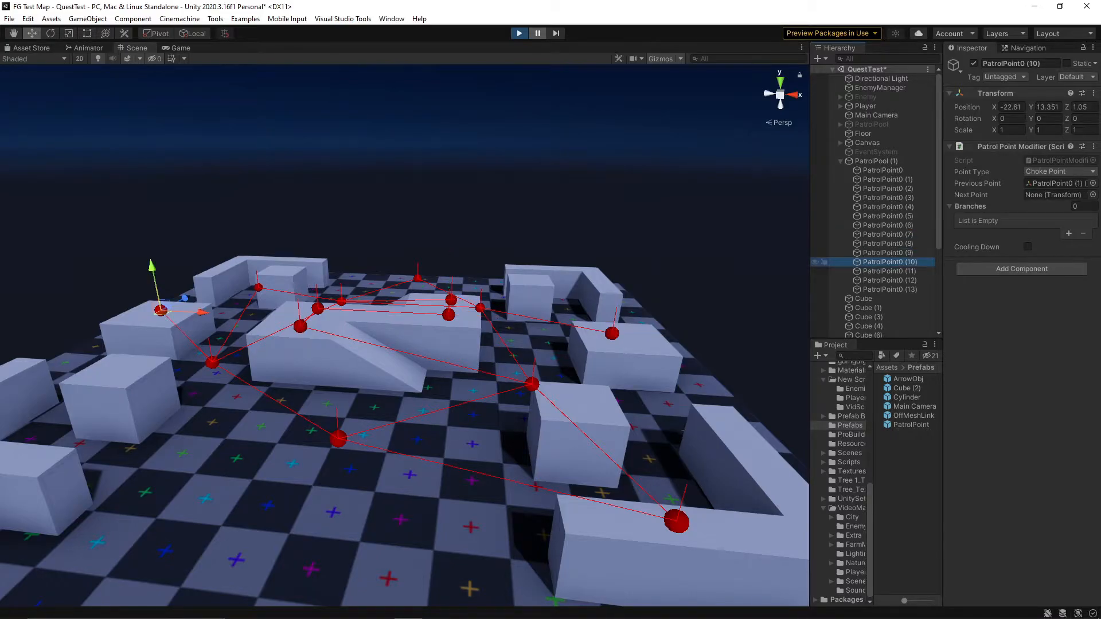
{"action": "left_click", "coordinate": [890, 270]}
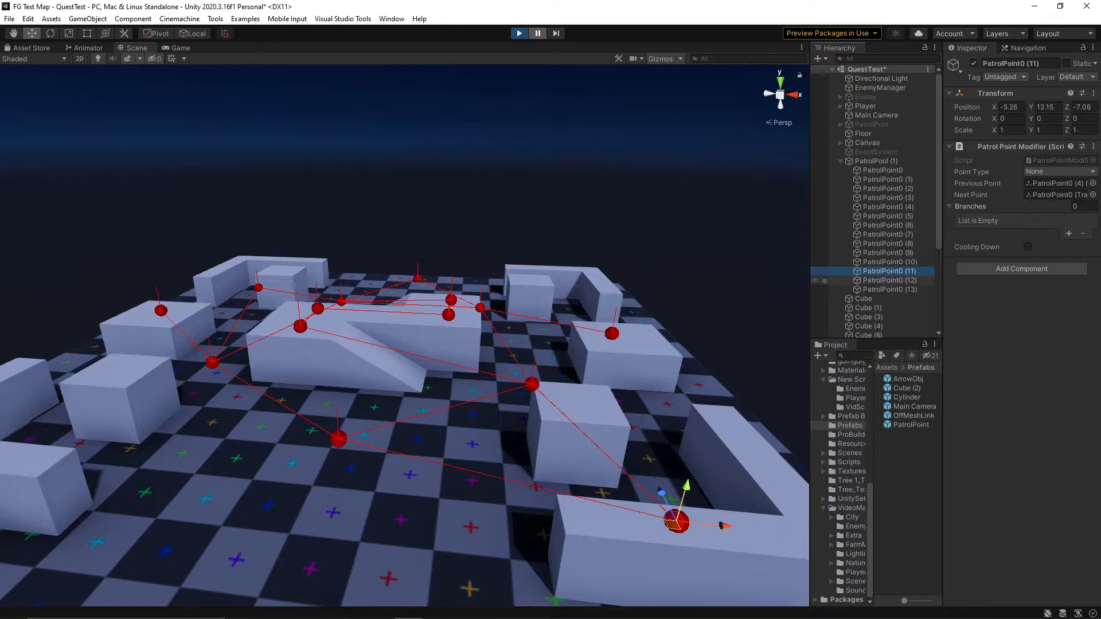
{"action": "left_click", "coordinate": [888, 280]}
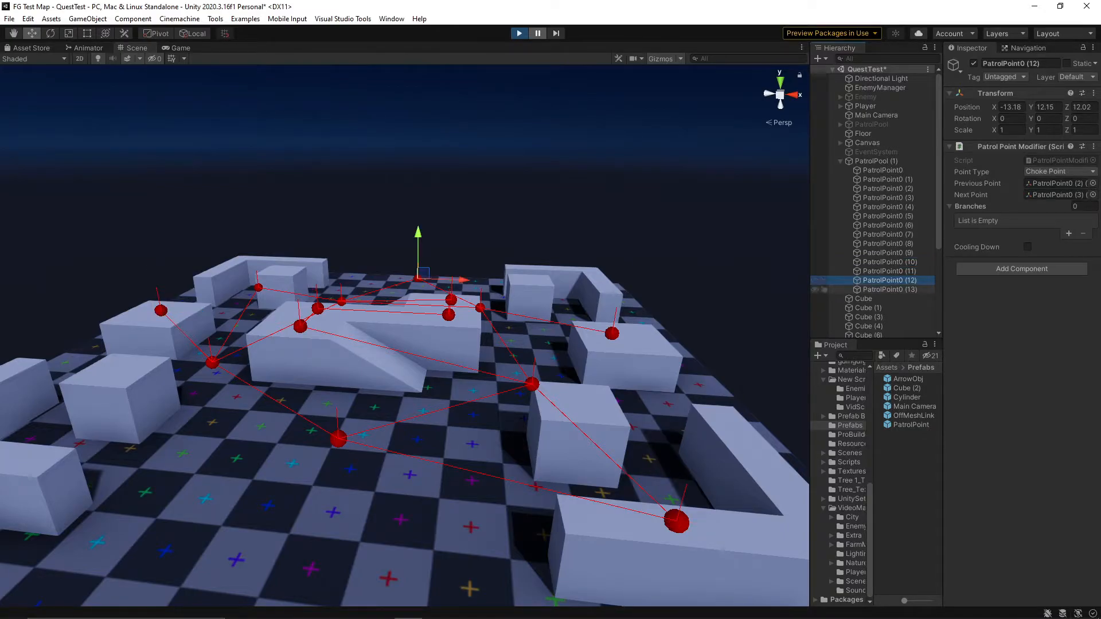
{"action": "left_click", "coordinate": [890, 289]}
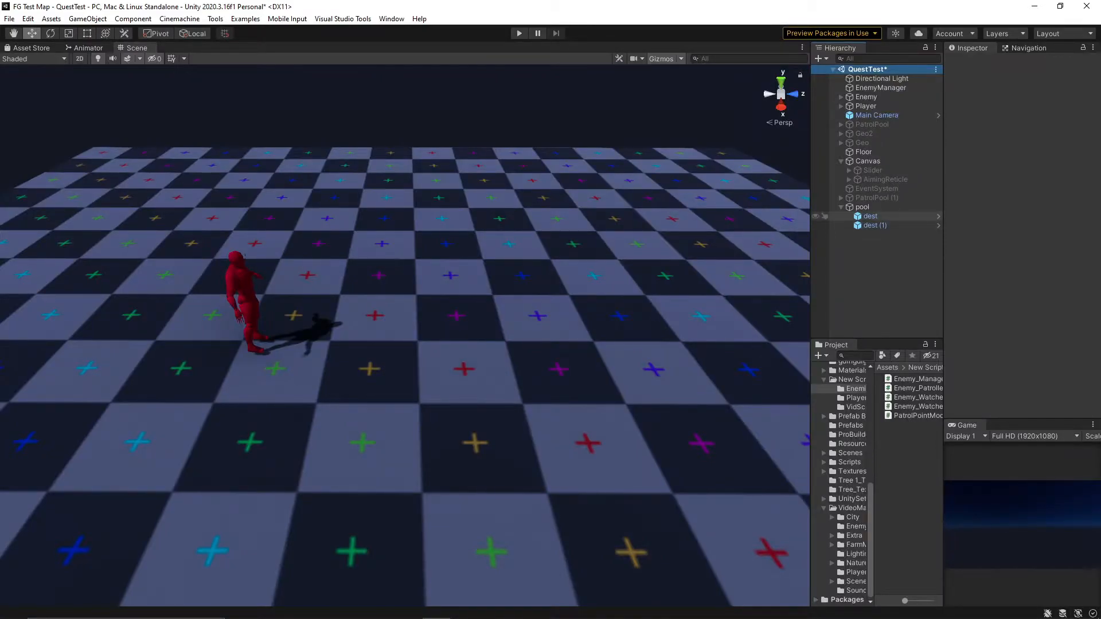
{"action": "left_click", "coordinate": [869, 216]}
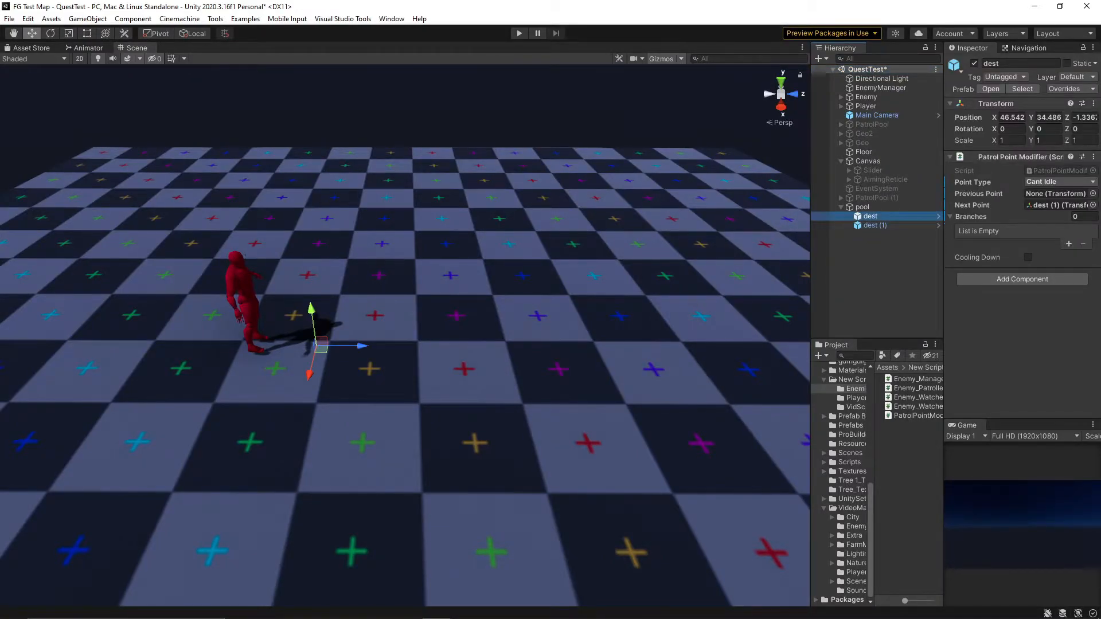
{"action": "left_click", "coordinate": [875, 224]}
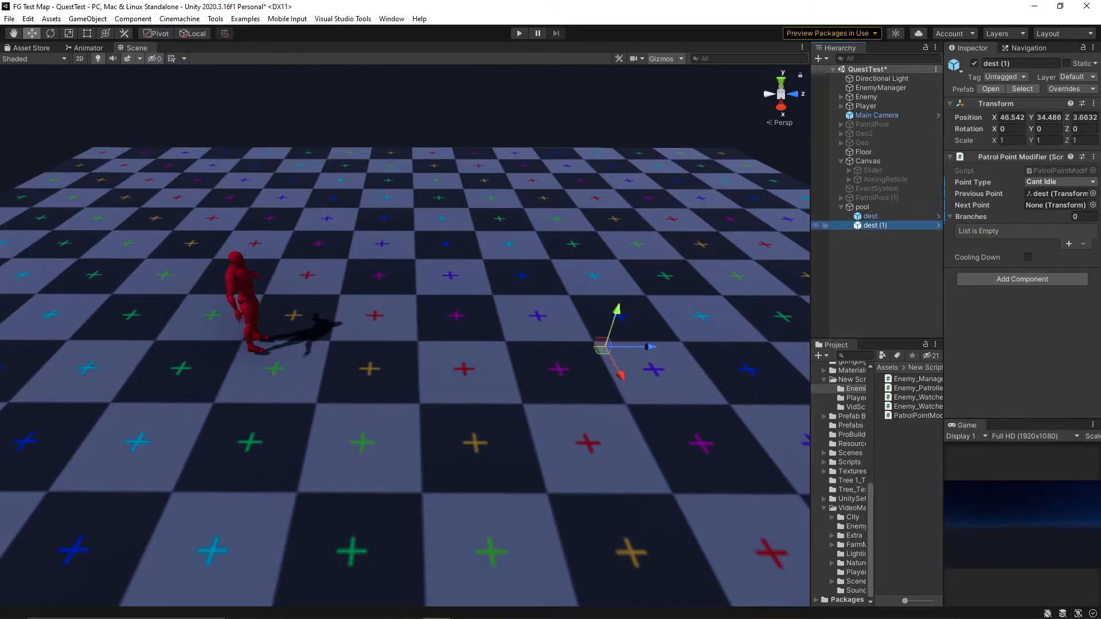
{"action": "left_click", "coordinate": [518, 33]}
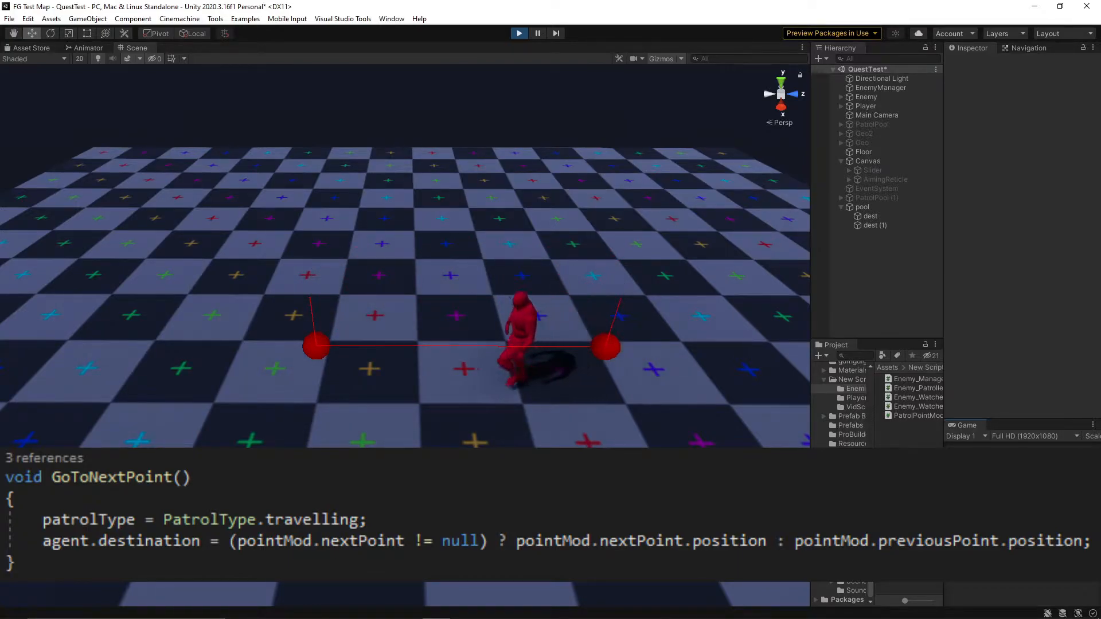
Step: Stop the patrol test and add a third waypoint dest (2) under pool
{"action": "left_click", "coordinate": [518, 33]}
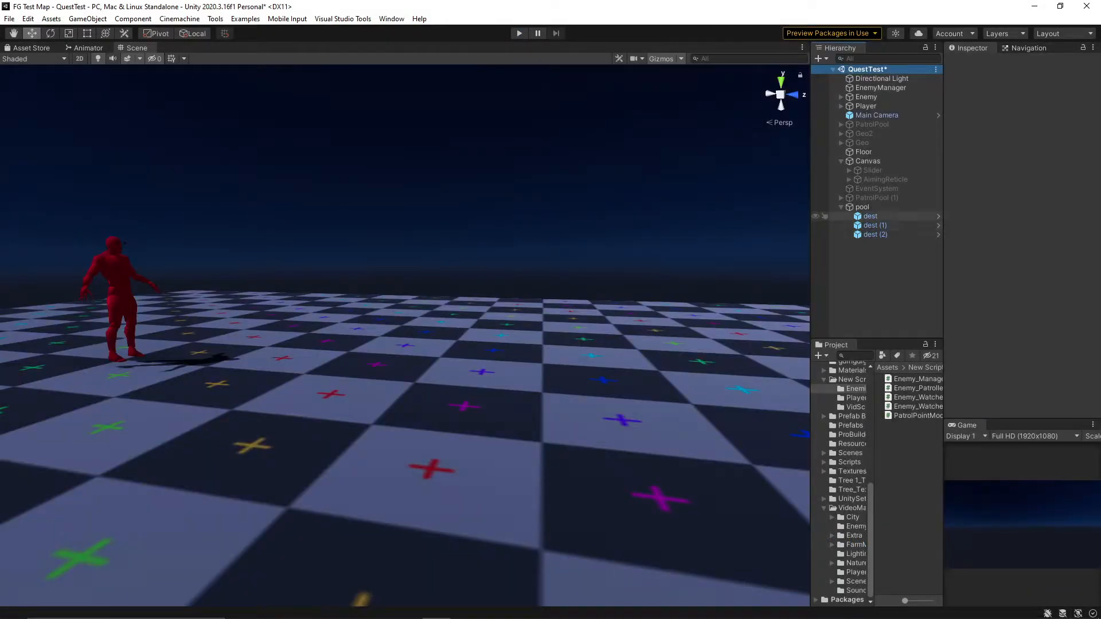
{"action": "left_click", "coordinate": [869, 216]}
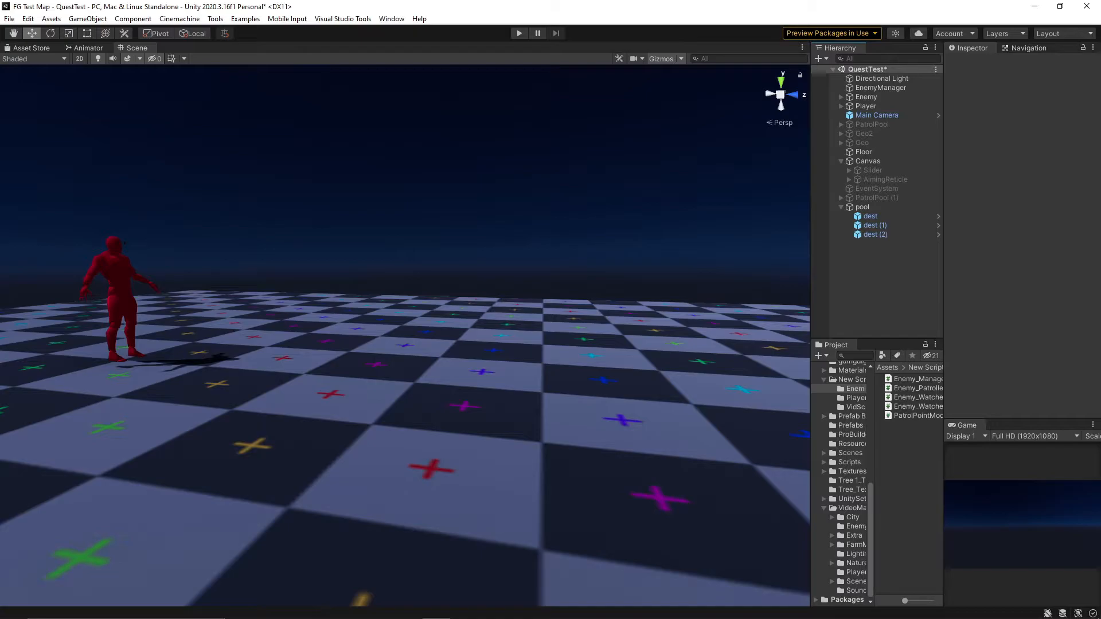
{"action": "mouse_move", "coordinate": [519, 33]}
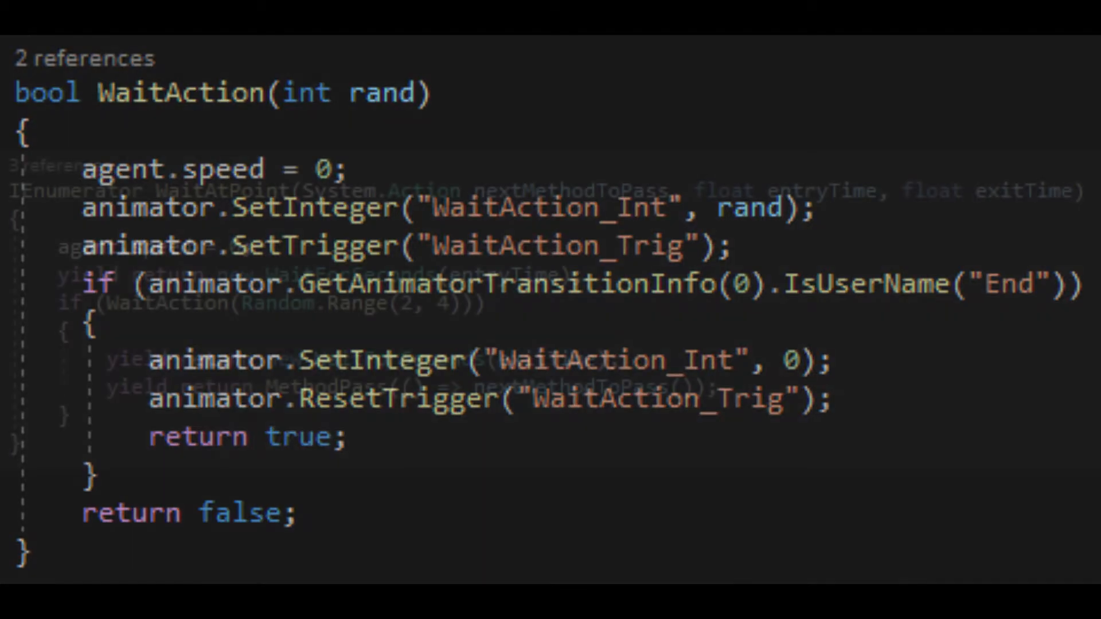
Step: Scroll the enemy script to the WaitAction method that zeroes agent speed
{"action": "scroll", "scroll_direction": "down", "scroll_amount": 3}
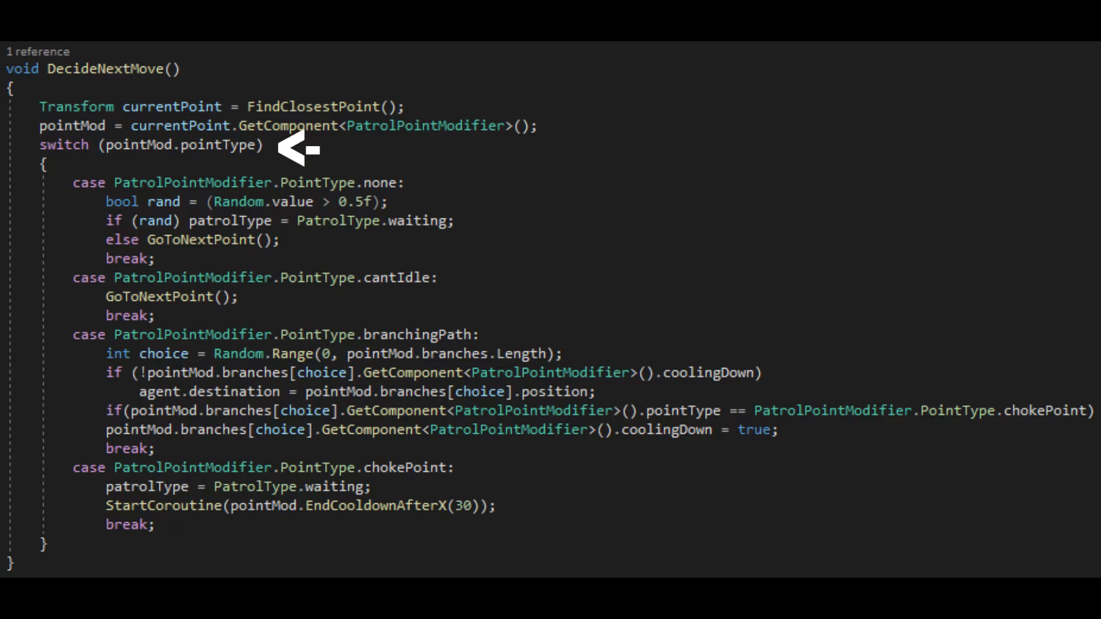
{"action": "mouse_move", "coordinate": [512, 334]}
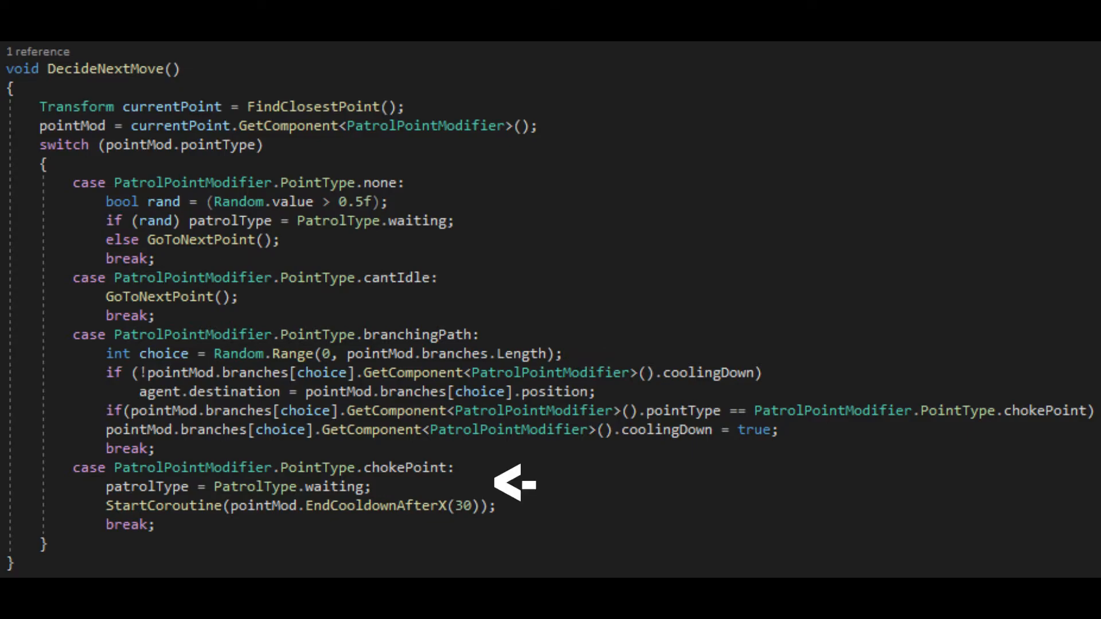
{"action": "mouse_move", "coordinate": [466, 199]}
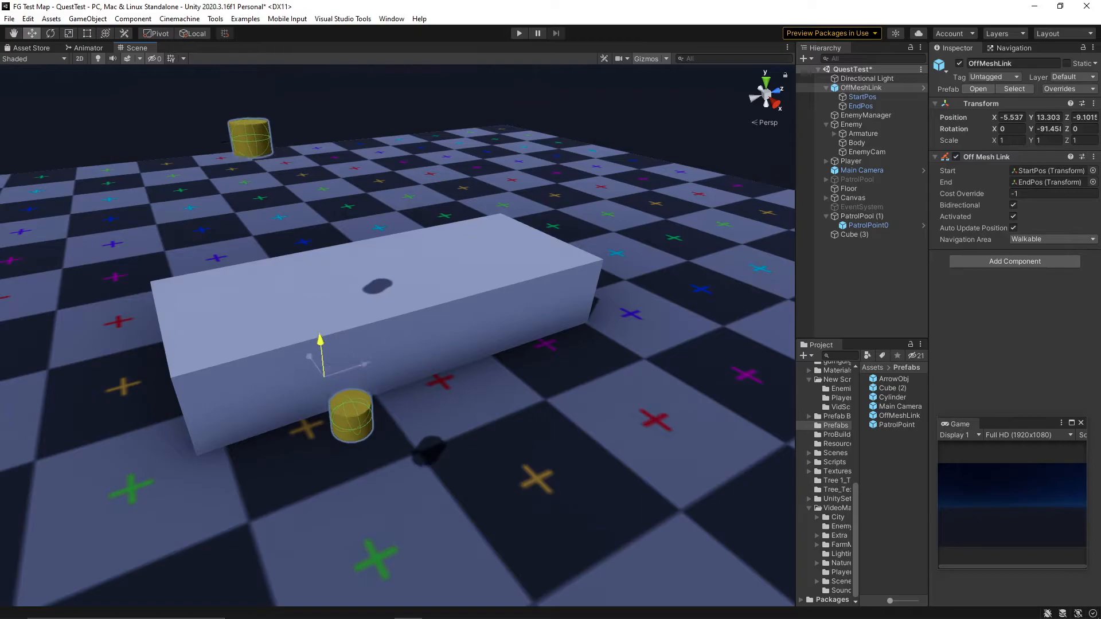
Step: Span the block with duplicated off-mesh links, end cylinders on top and starts on the floor, then run the scene
{"action": "left_click_drag", "start_coordinate": [320, 355], "coordinate": [333, 460]}
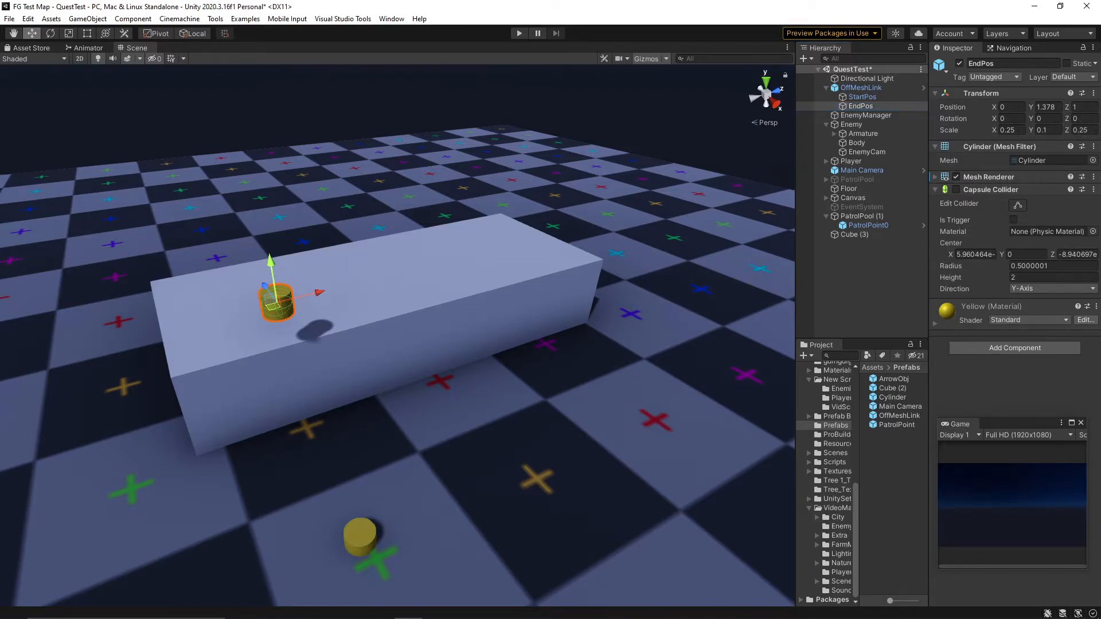
{"action": "left_click_drag", "start_coordinate": [271, 255], "coordinate": [279, 320]}
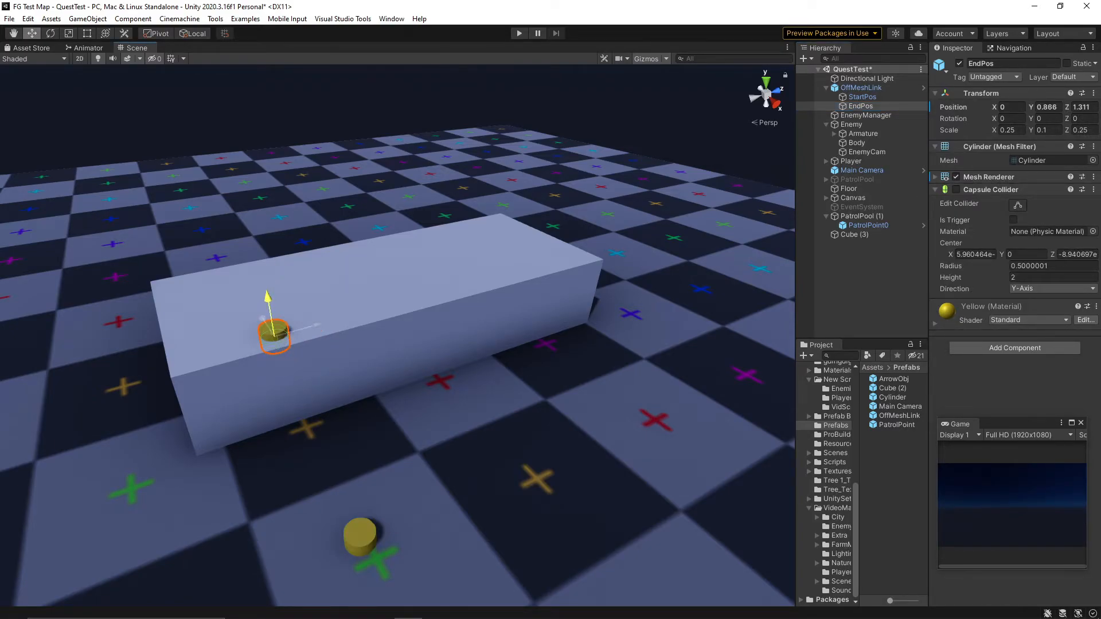
{"action": "left_click", "coordinate": [861, 96]}
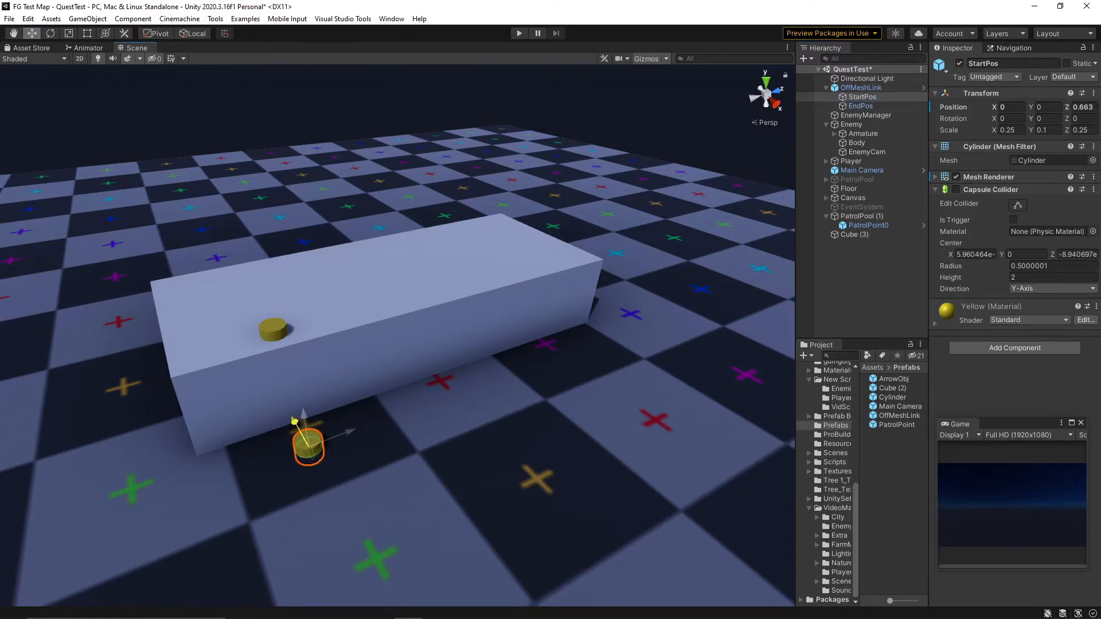
{"action": "left_click", "coordinate": [861, 88]}
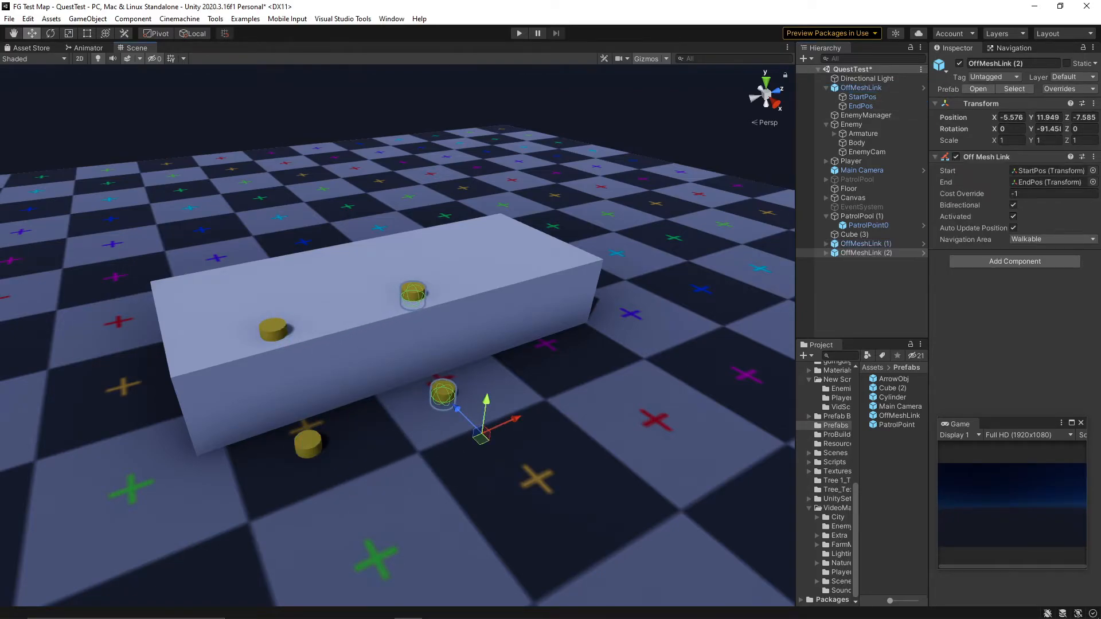
{"action": "left_click_drag", "start_coordinate": [443, 393], "coordinate": [552, 351]}
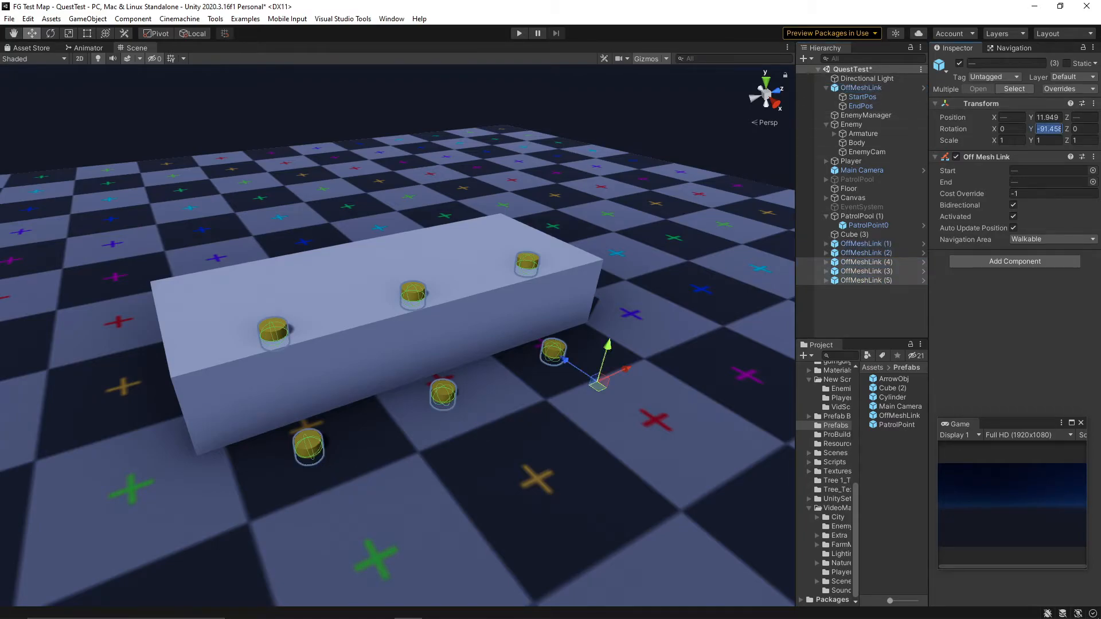
{"action": "left_click", "coordinate": [519, 34]}
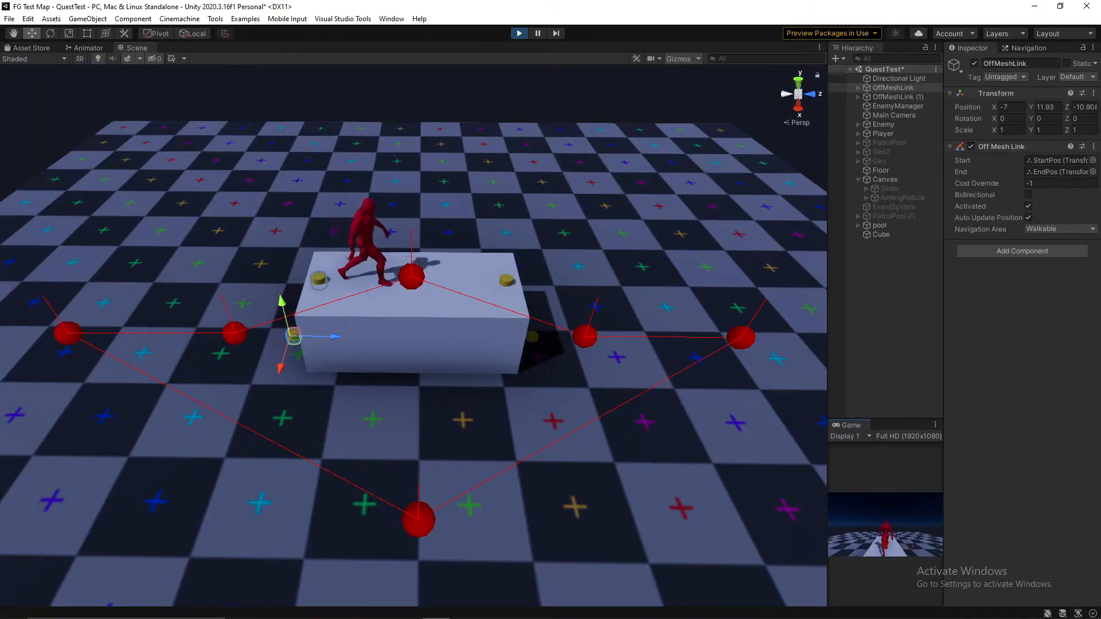